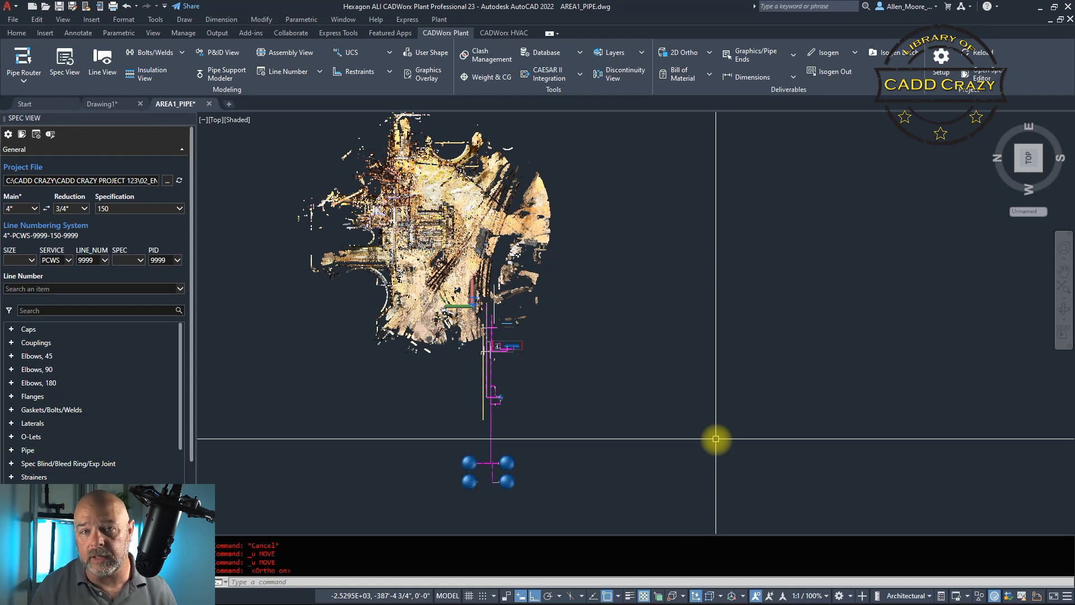
pyautogui.moveTo(640, 310)
pyautogui.write('M')
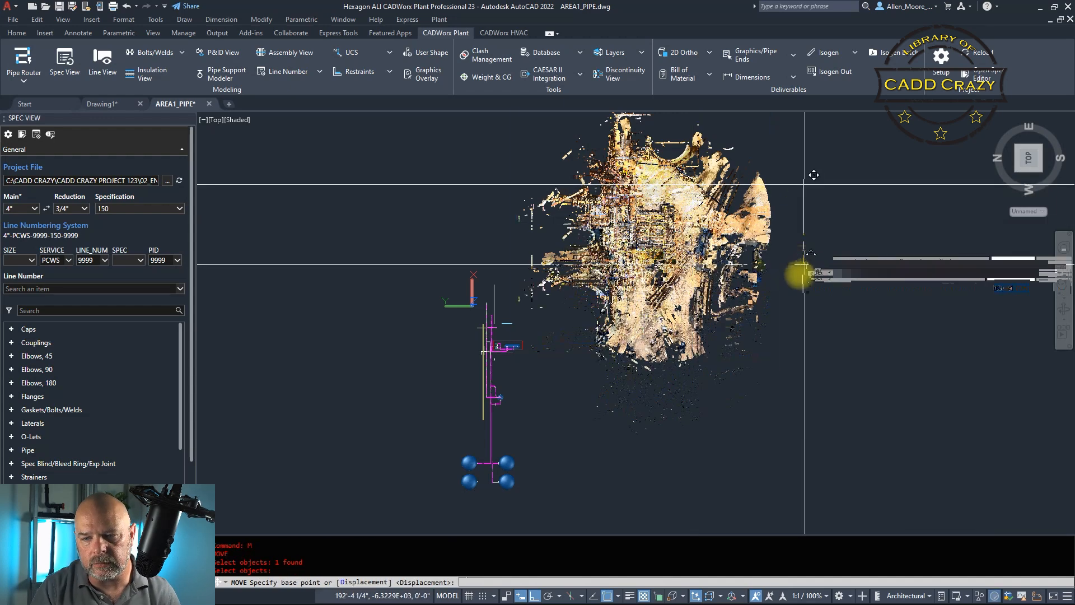
# Step: Move the point cloud 400 feet away from the piping model with the MOVE command
pyautogui.write('400')
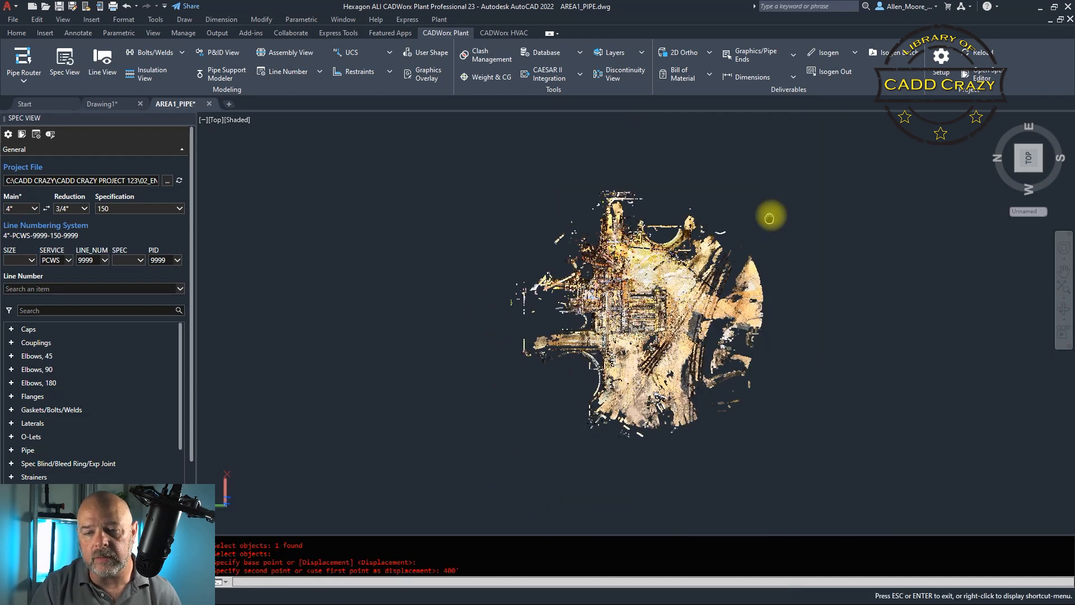
pyautogui.click(770, 215)
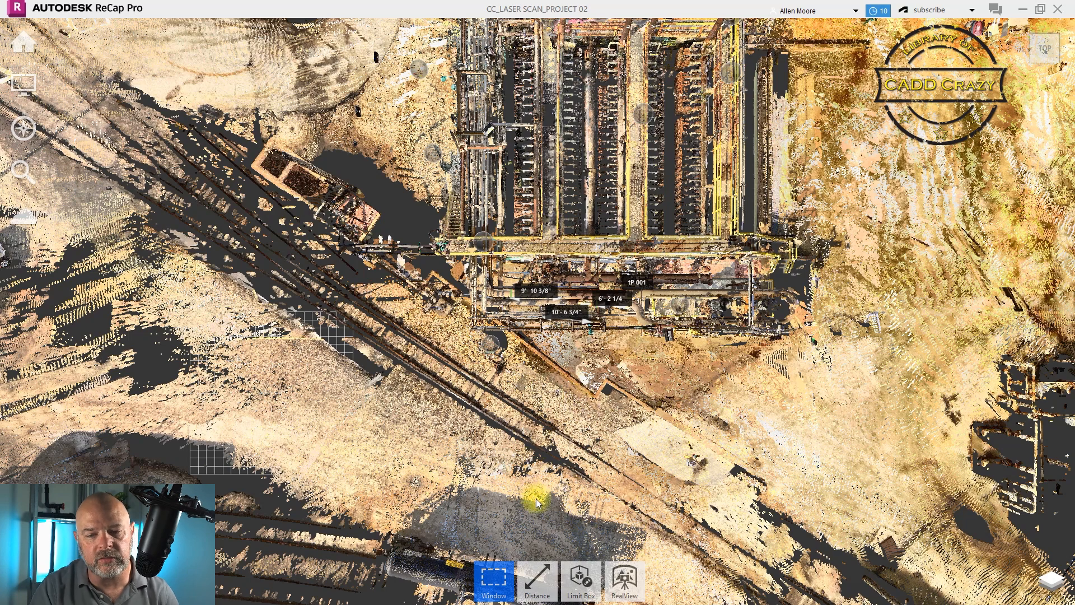
pyautogui.moveTo(638, 414)
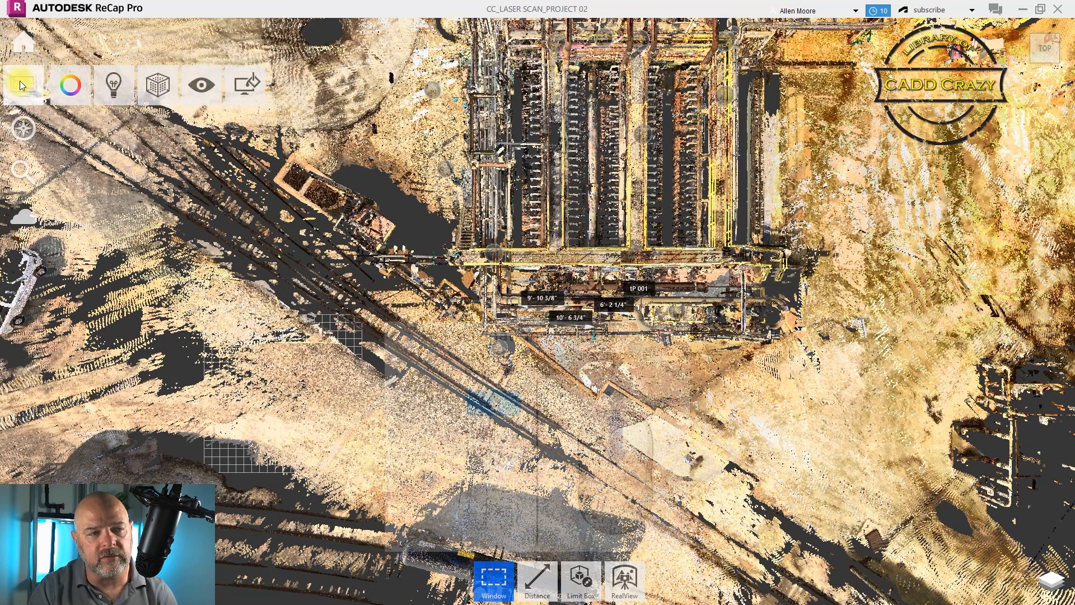
# Step: Start Update Origin from the scan coordinate options, check Project Settings, and reopen Update Origin
pyautogui.click(157, 84)
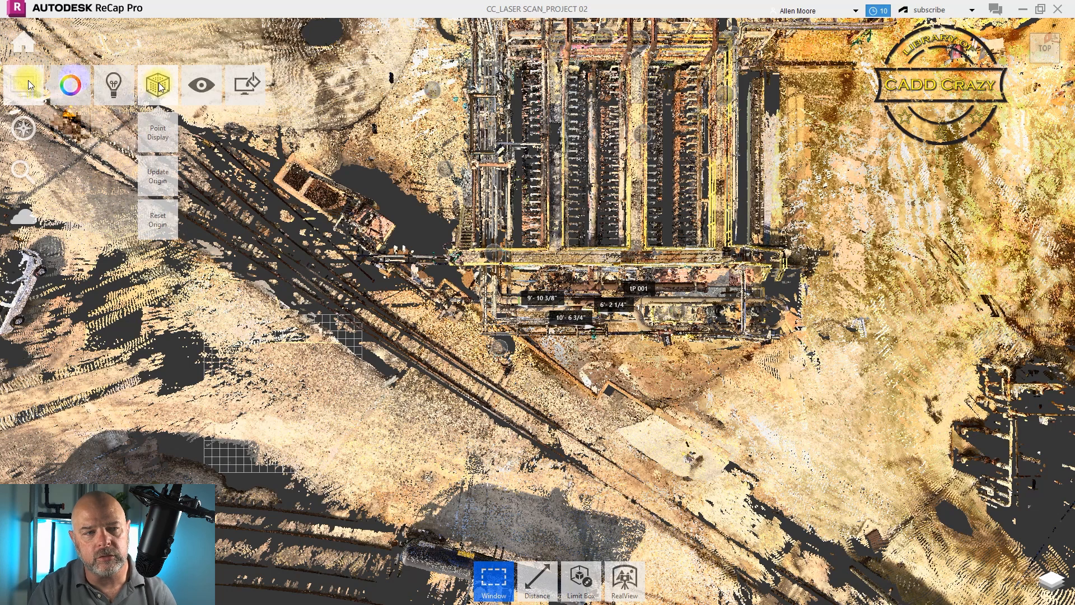
pyautogui.moveTo(157, 84)
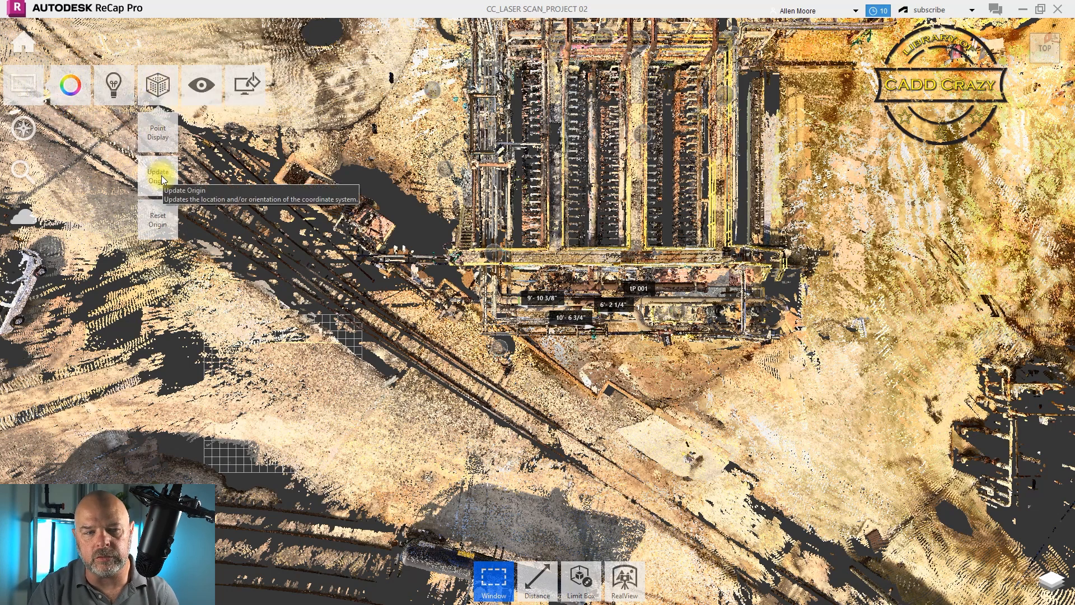
pyautogui.click(158, 175)
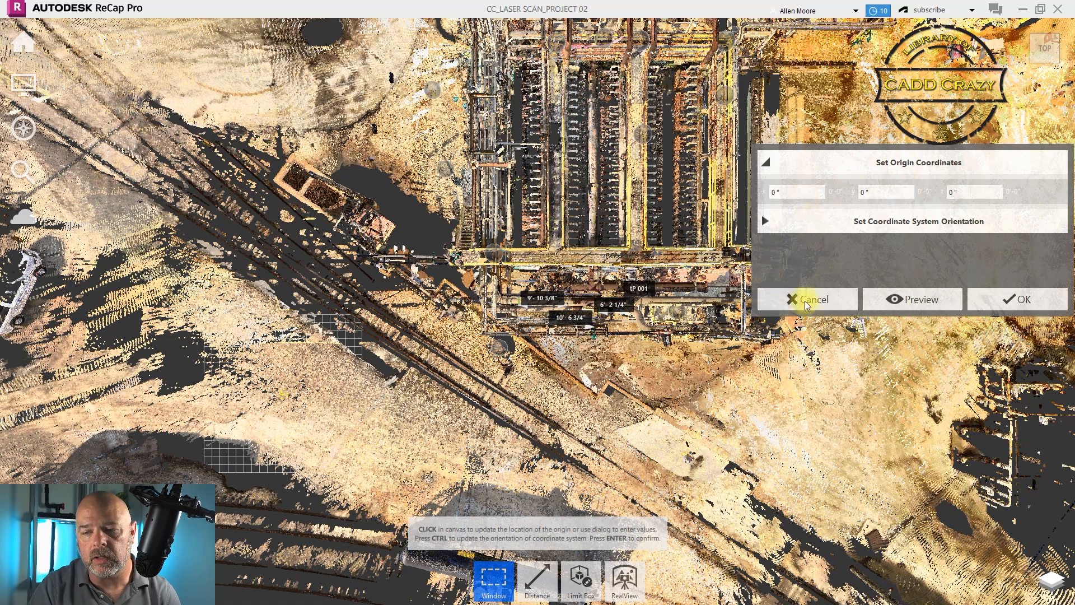
pyautogui.click(808, 299)
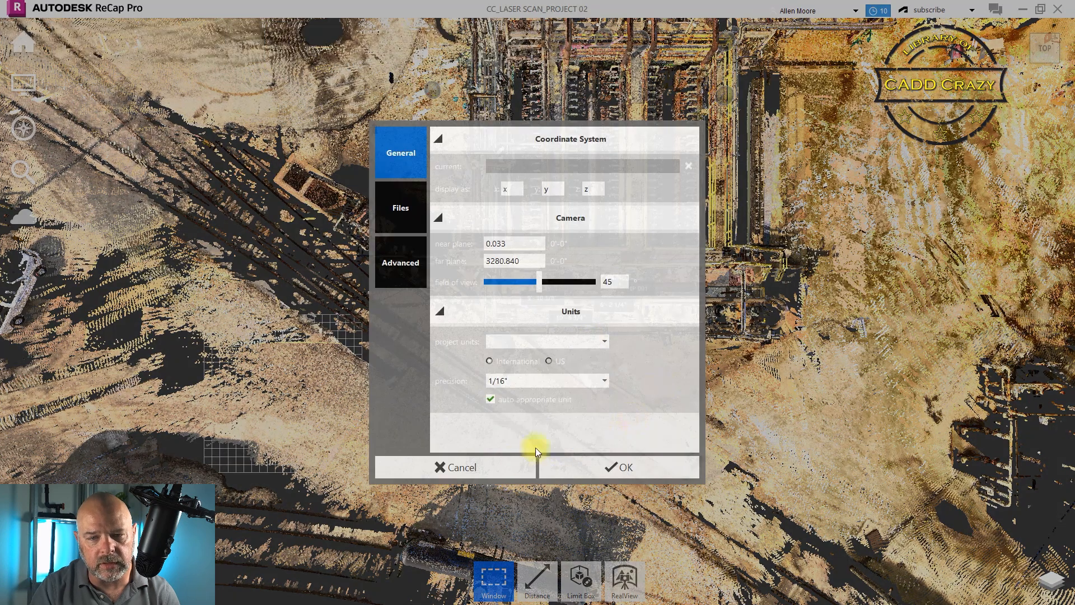
pyautogui.click(624, 467)
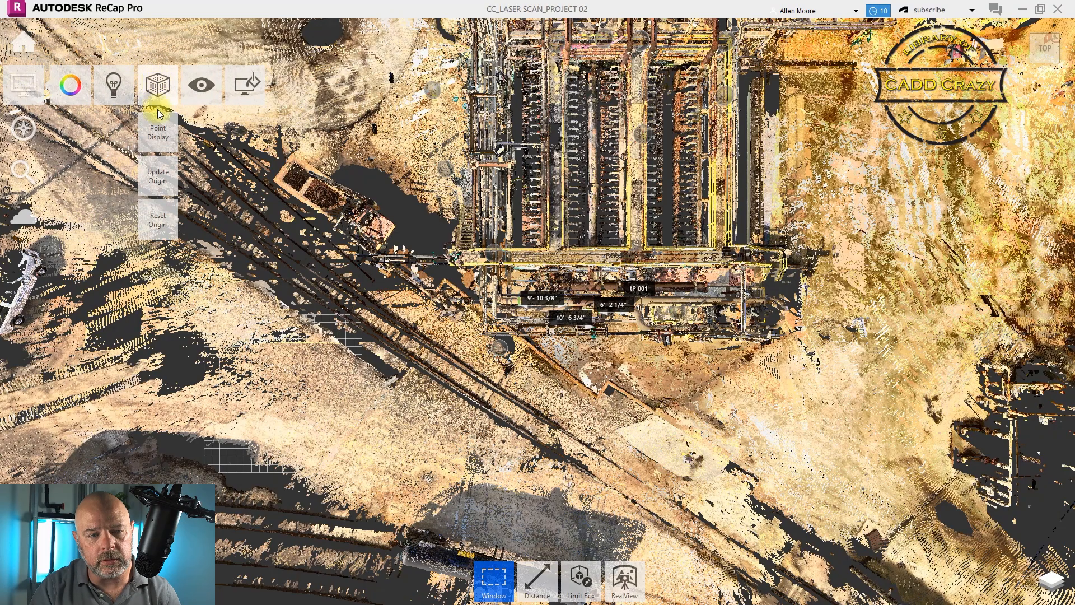
pyautogui.click(158, 176)
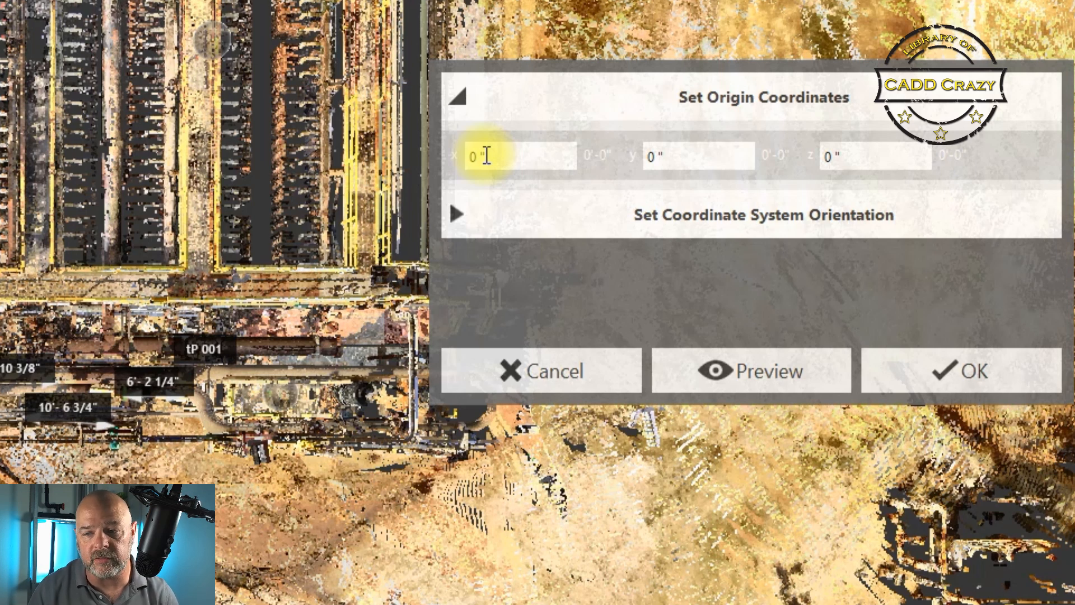
# Step: Enter and correct the new X origin value to 350 ft
pyautogui.click(477, 156)
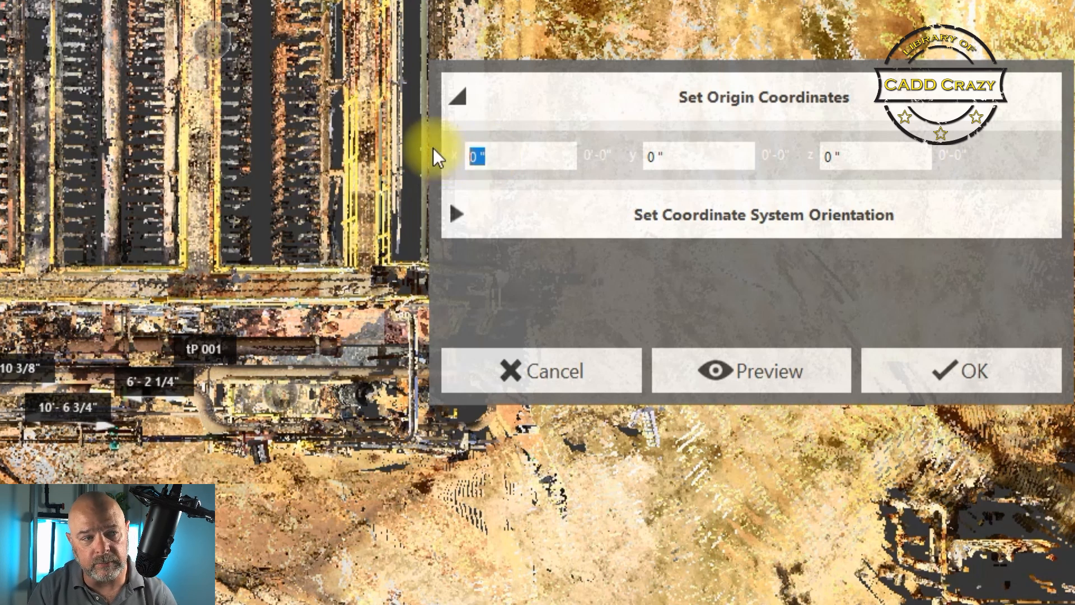
pyautogui.write('480')
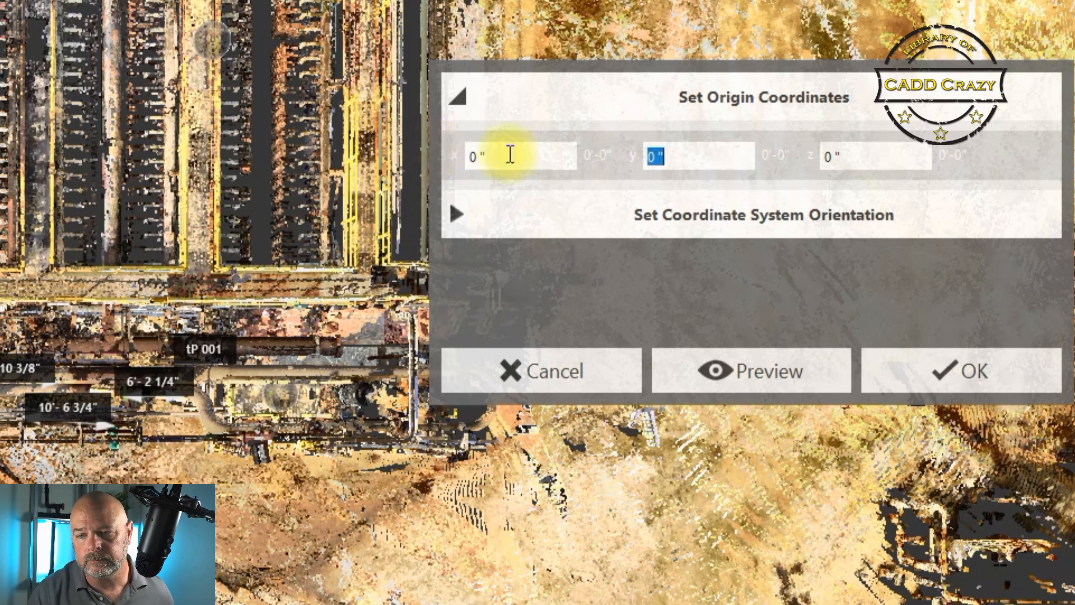
pyautogui.write('480')
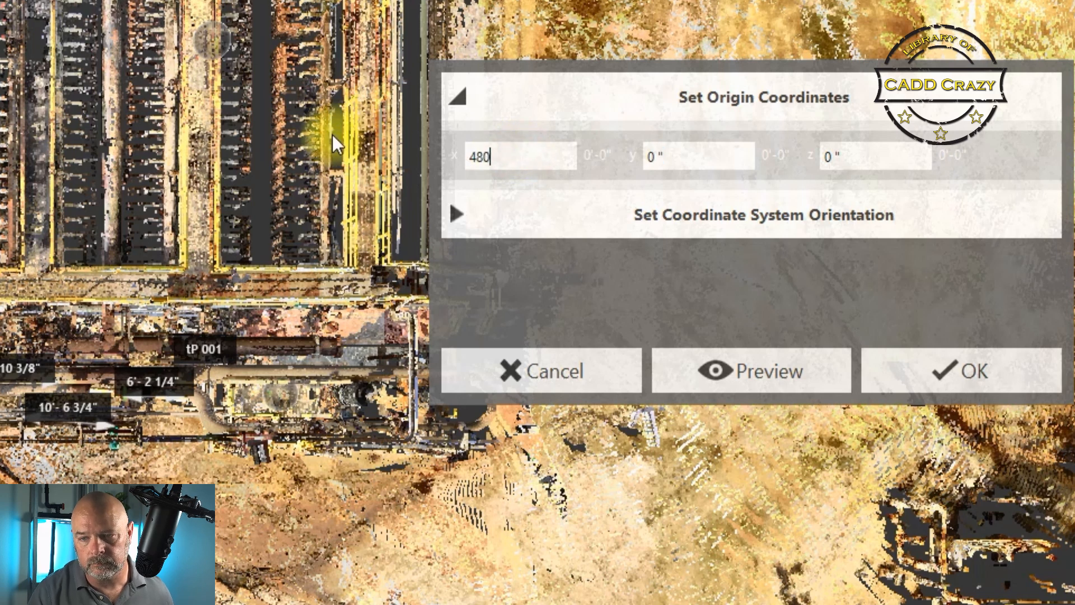
pyautogui.press('Tab')
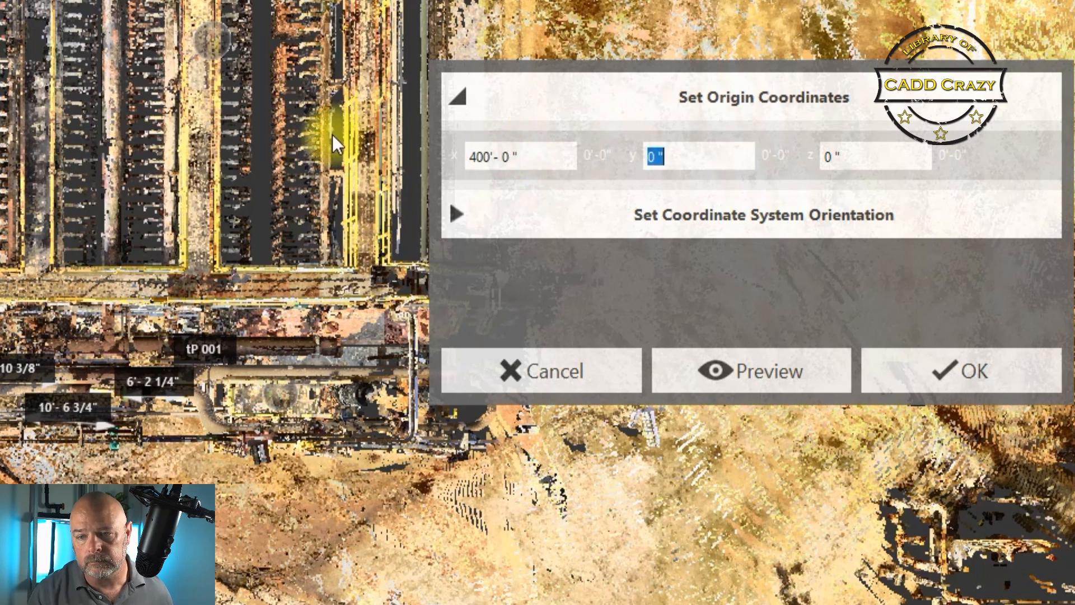
pyautogui.click(520, 156)
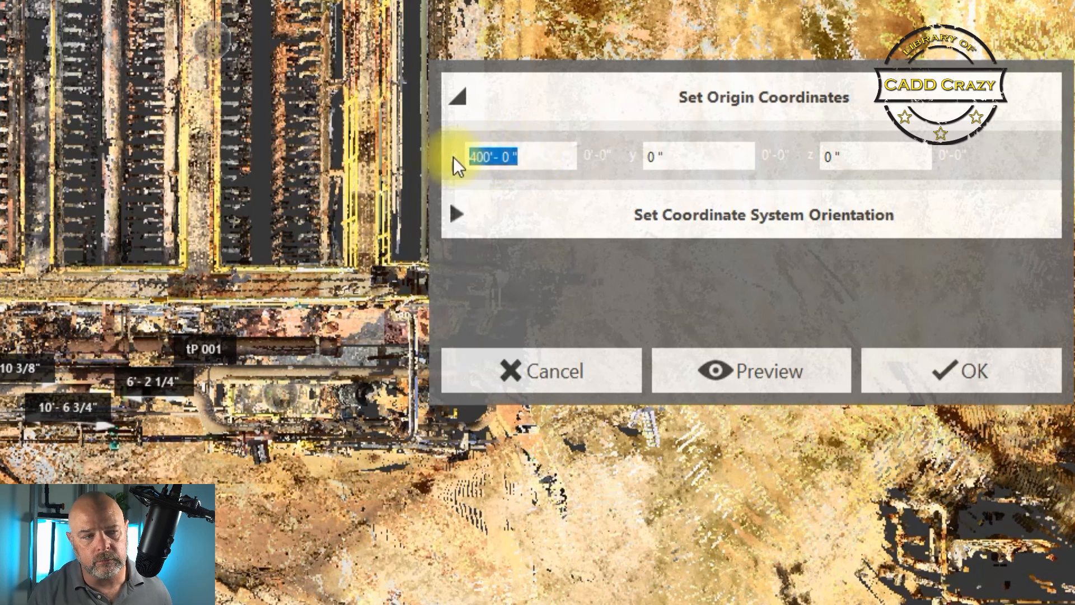
pyautogui.write('4200"')
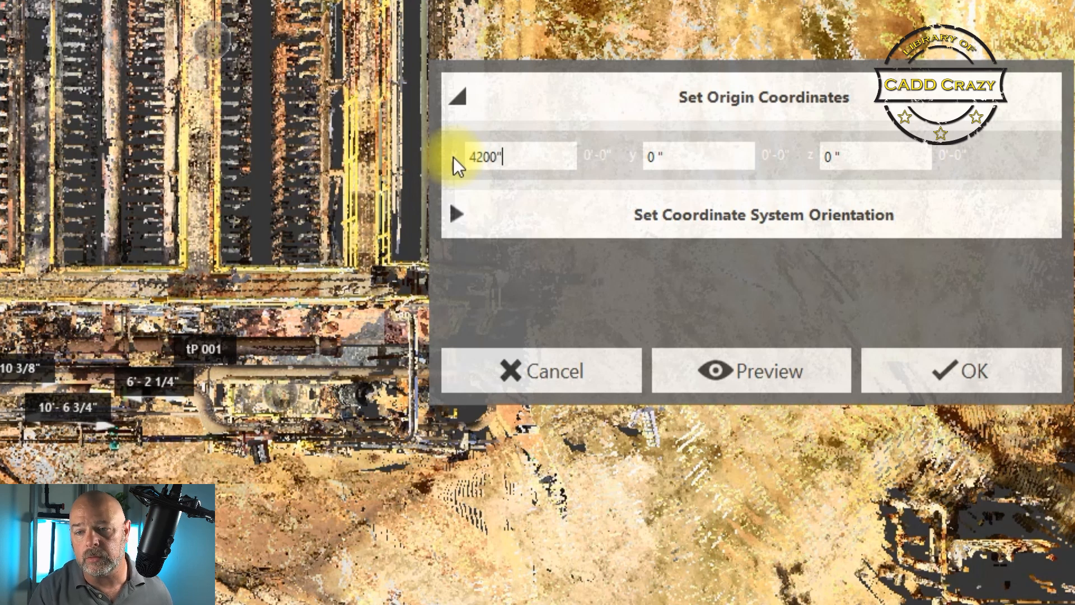
# Step: Enter the Y origin as 400 ft and the Z origin as 25 ft
pyautogui.click(699, 156)
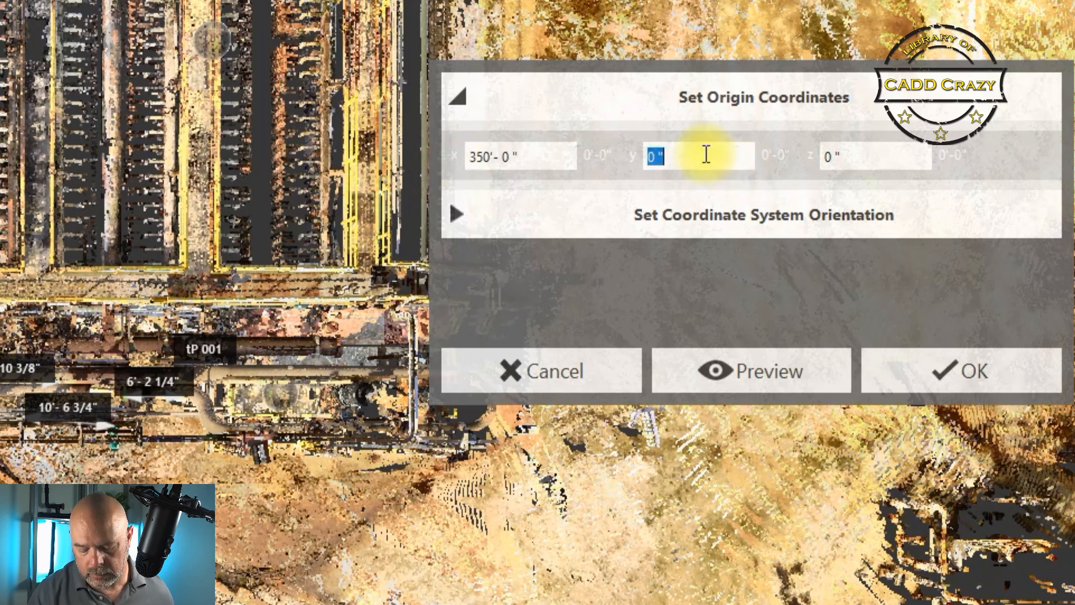
pyautogui.write('480')
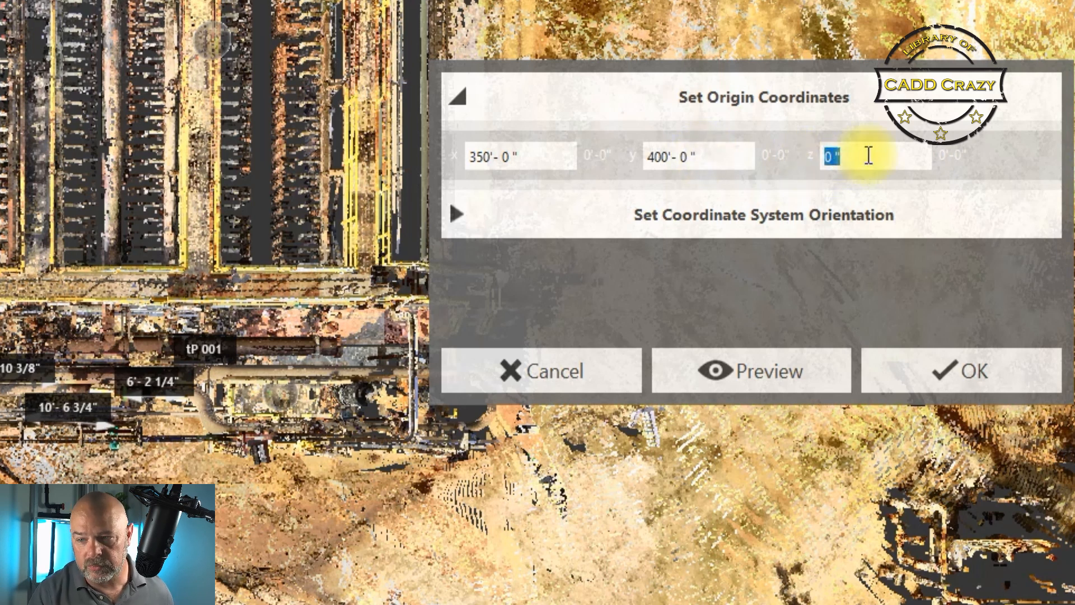
pyautogui.write('79')
pyautogui.write('3')
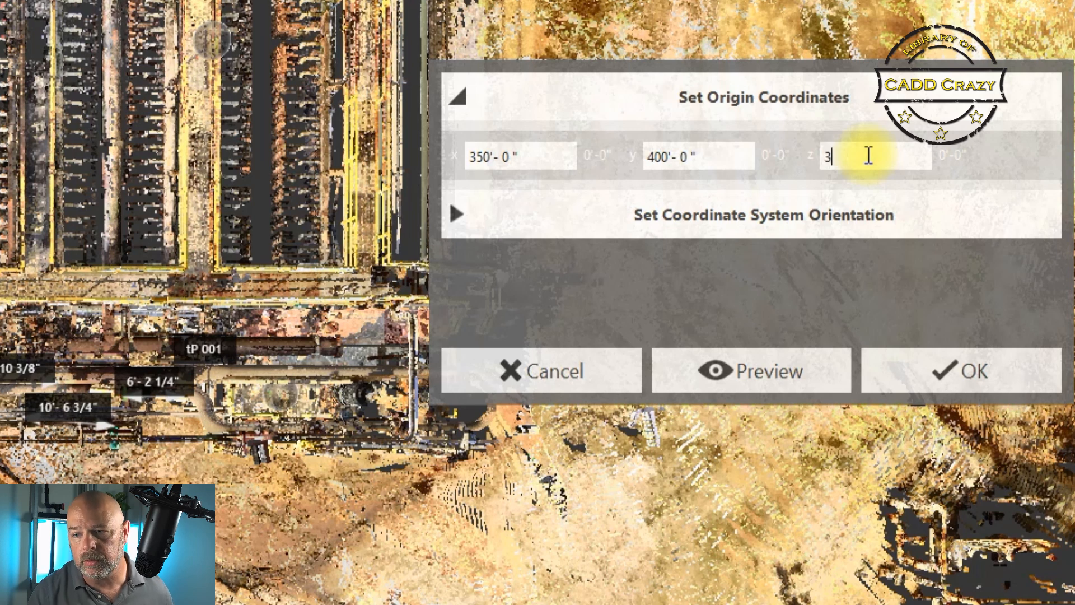
pyautogui.write('00"')
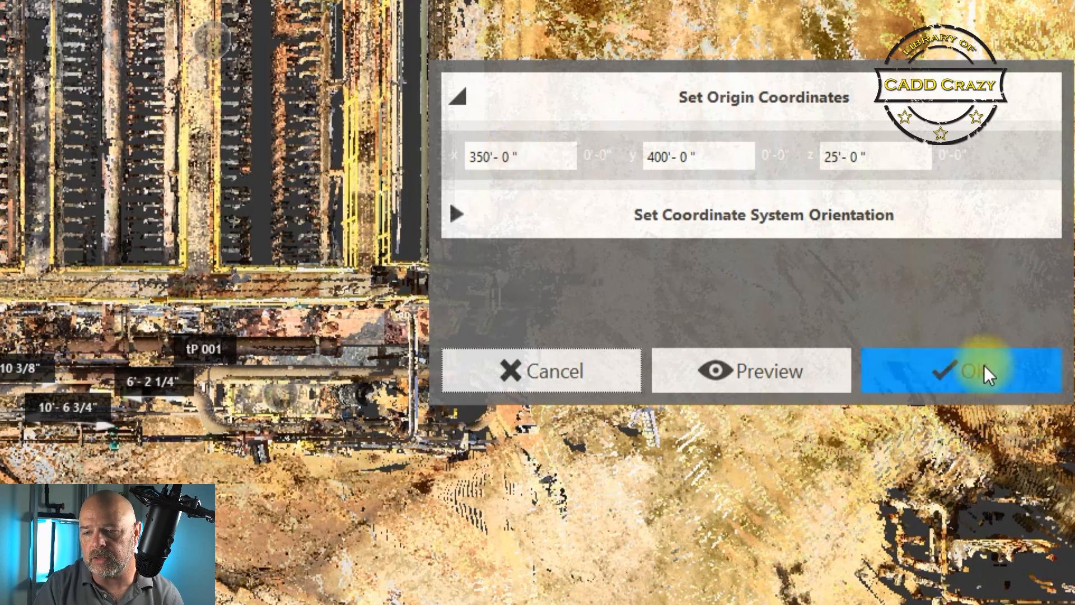
# Step: Apply the new origin coordinates so the scan relocates, returning to the CADWorx drawing
pyautogui.click(959, 370)
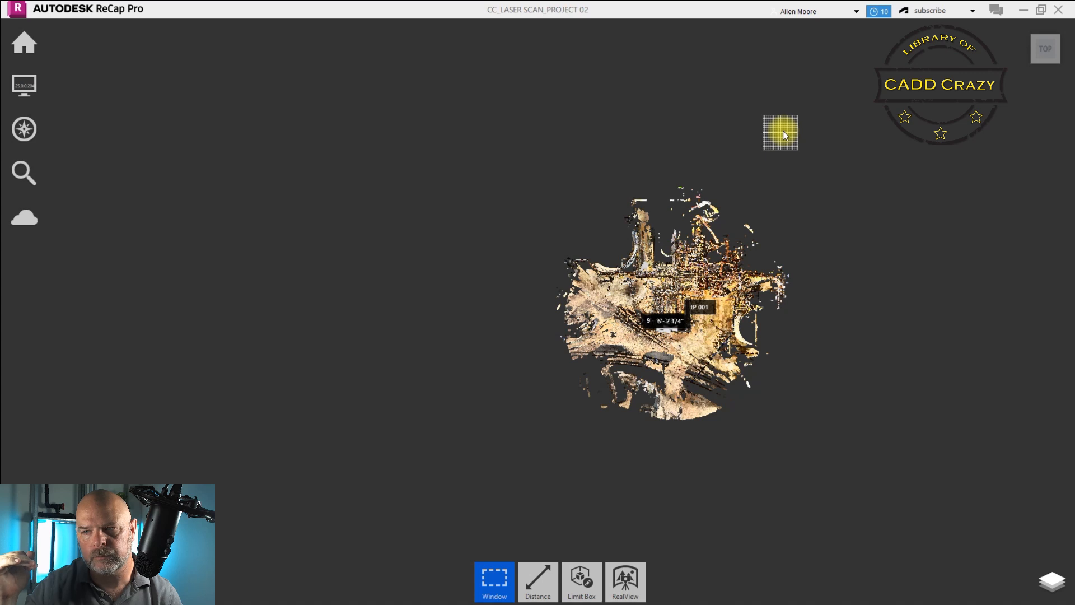
pyautogui.moveTo(591, 307)
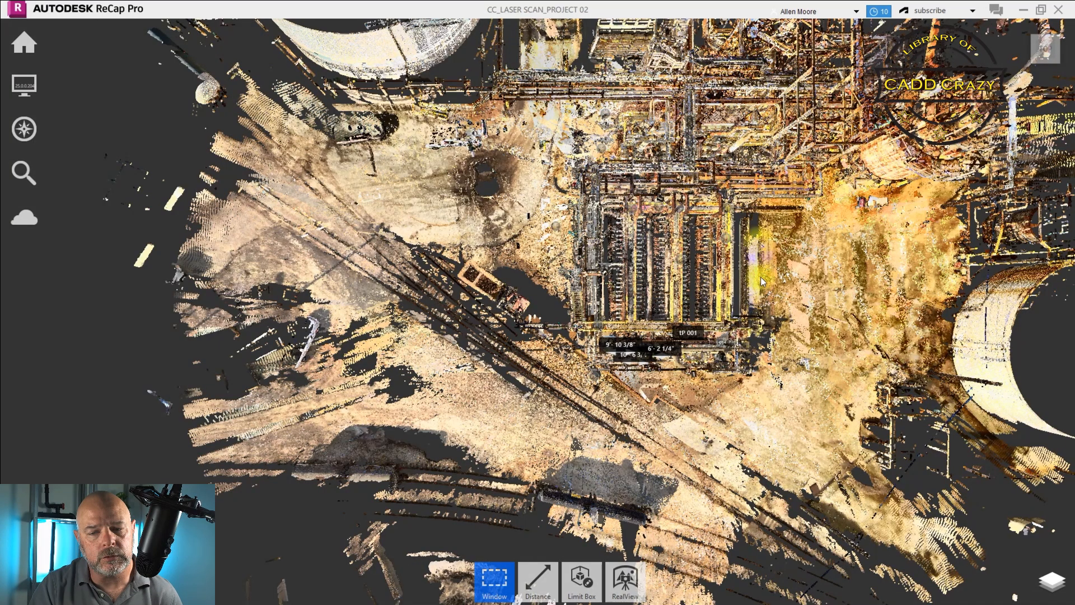
pyautogui.click(23, 43)
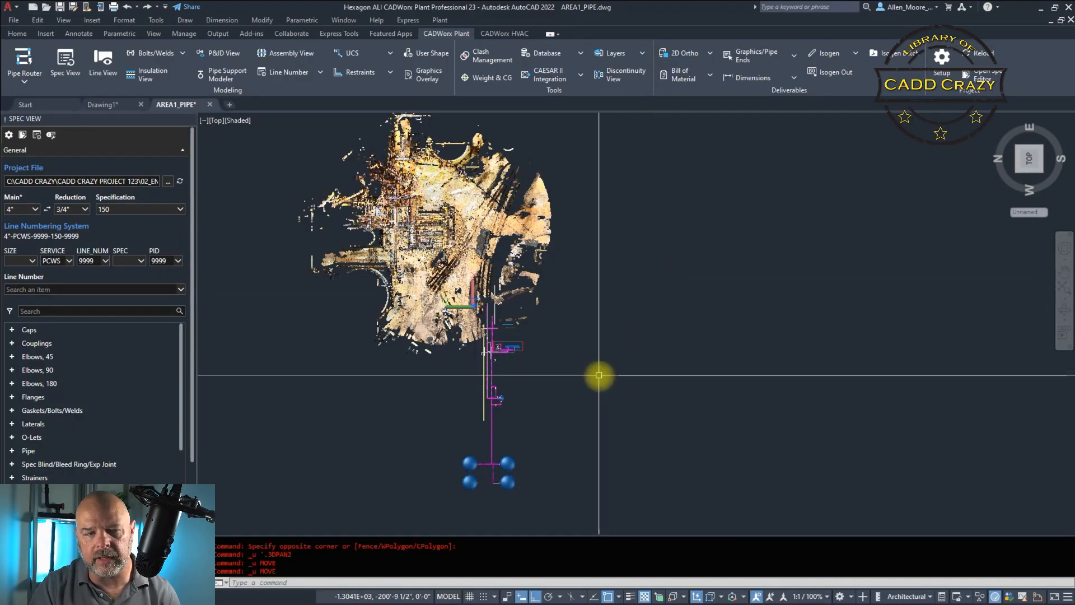
pyautogui.moveTo(549, 417)
pyautogui.write('XREF')
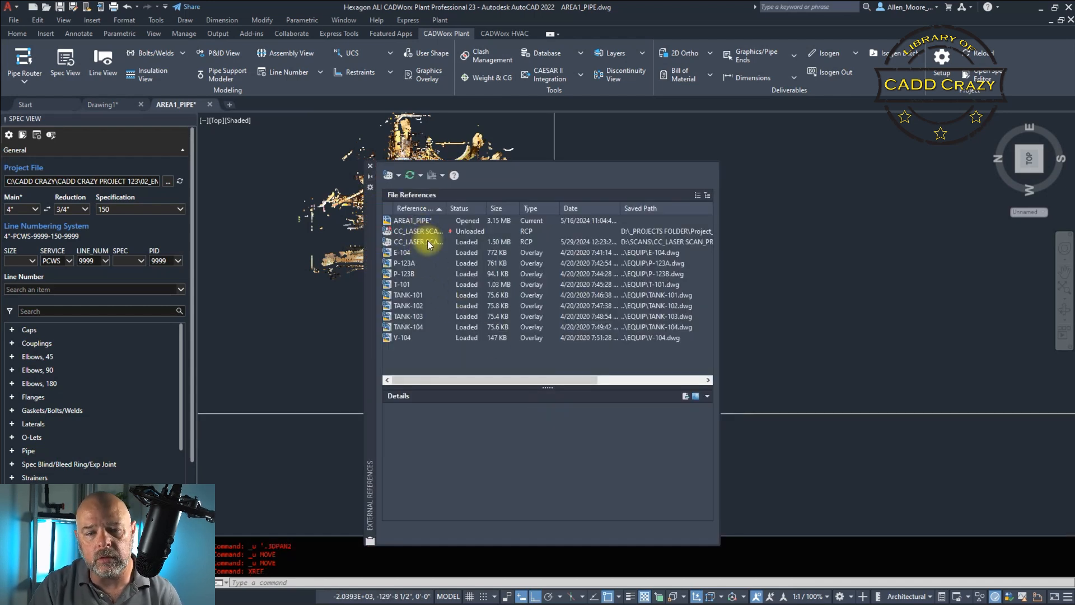
# Step: Detach the old laser scan reference and select CC_LASER SCAN_PROJECT 02.rcp to attach as a point cloud
pyautogui.click(414, 242)
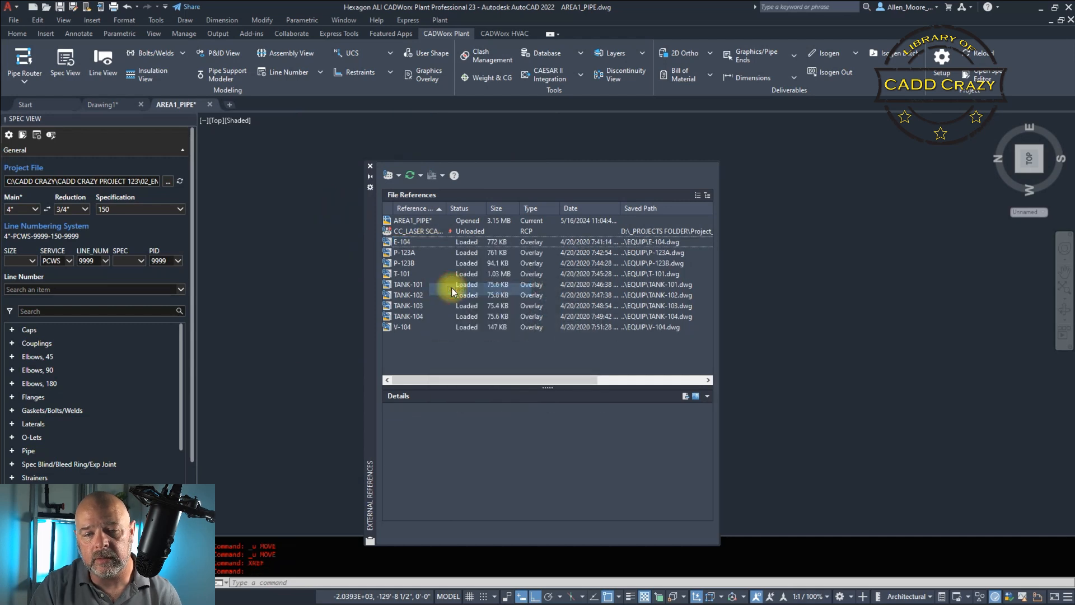
pyautogui.click(418, 230)
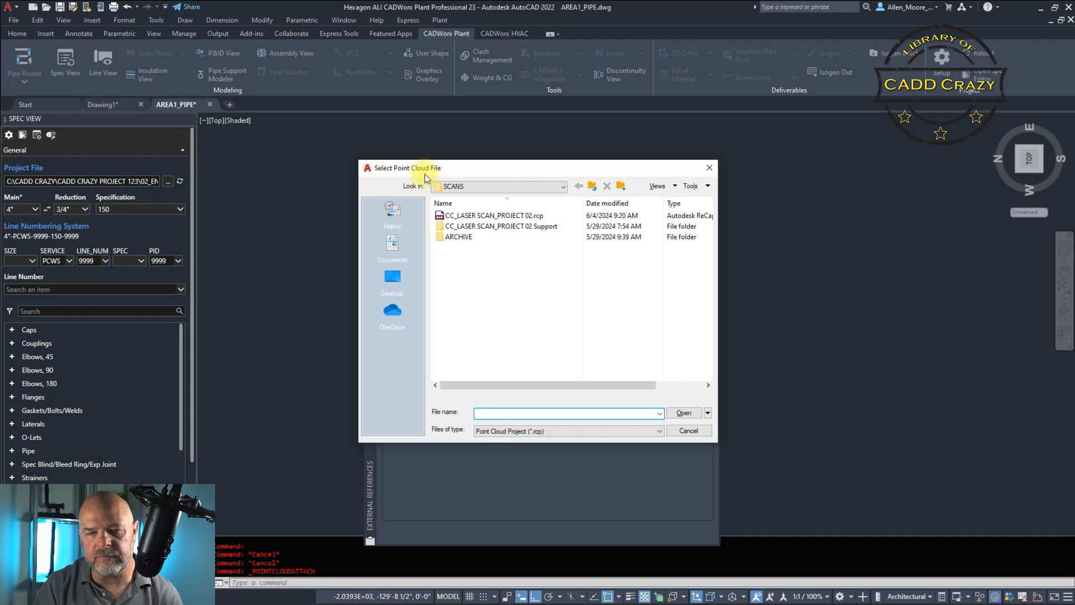
pyautogui.click(493, 215)
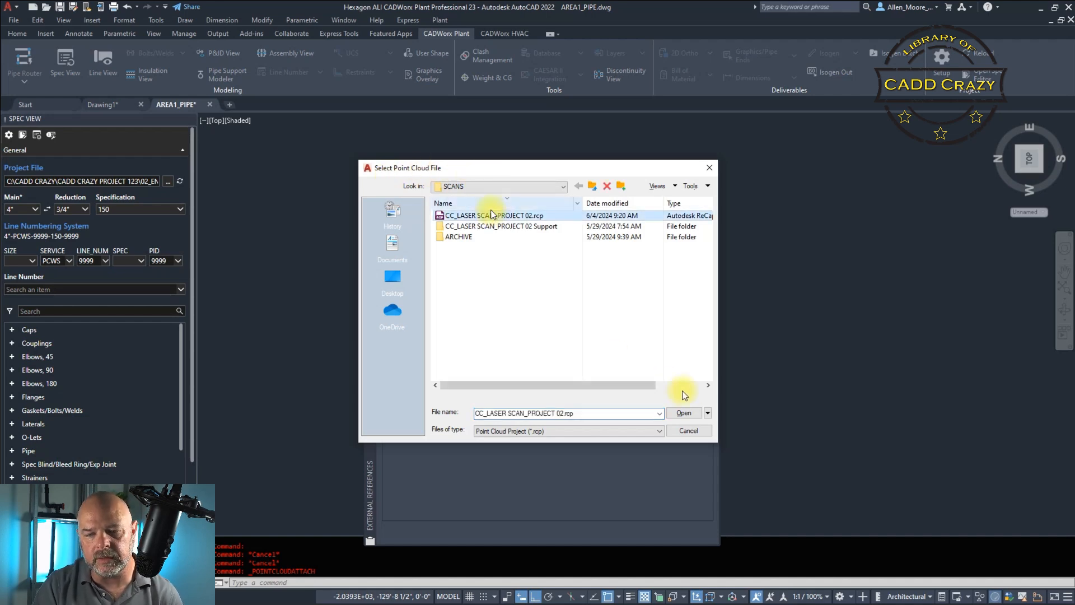